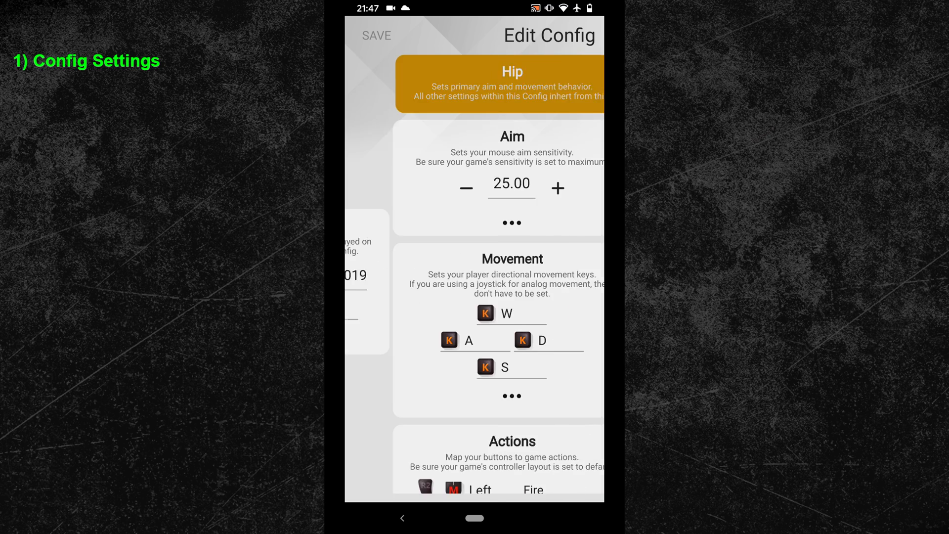
Step: Reveal the advanced Hip aim options and raise Steady Aim, then return it to 0
{"action": "left_click", "coordinate": [512, 223]}
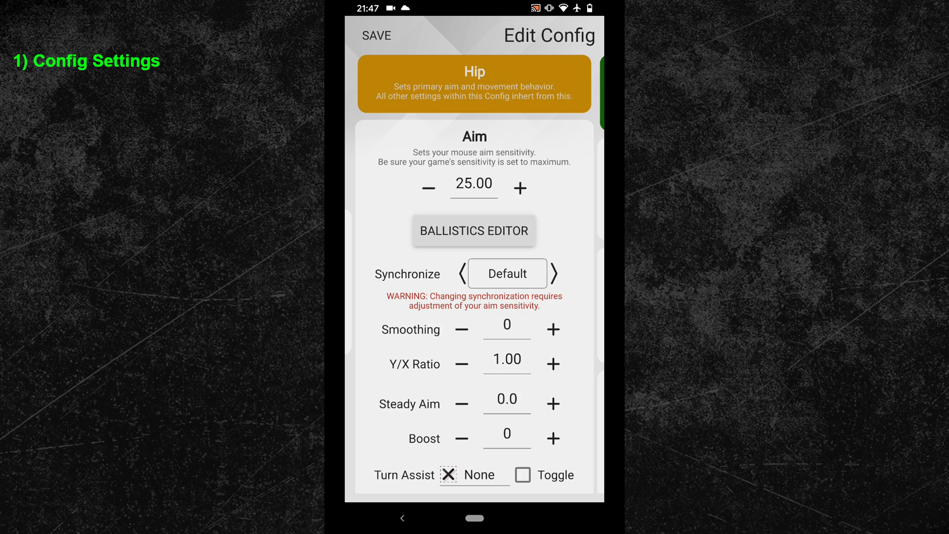
{"action": "left_click", "coordinate": [553, 404]}
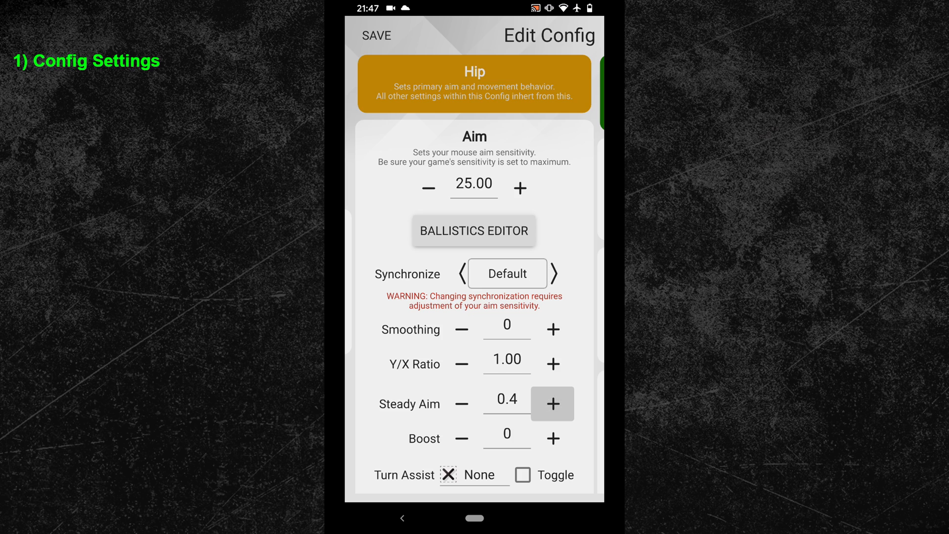
{"action": "left_click", "coordinate": [552, 404]}
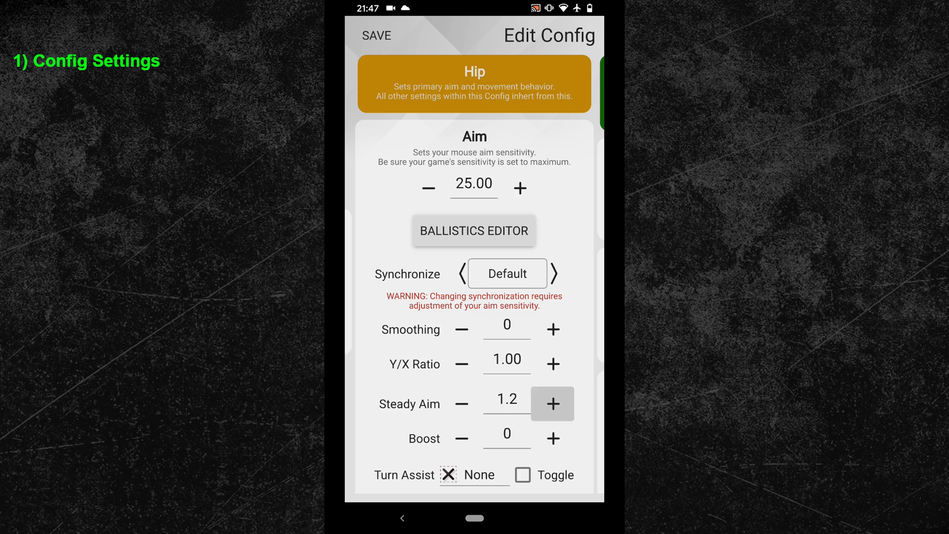
{"action": "left_click", "coordinate": [461, 404]}
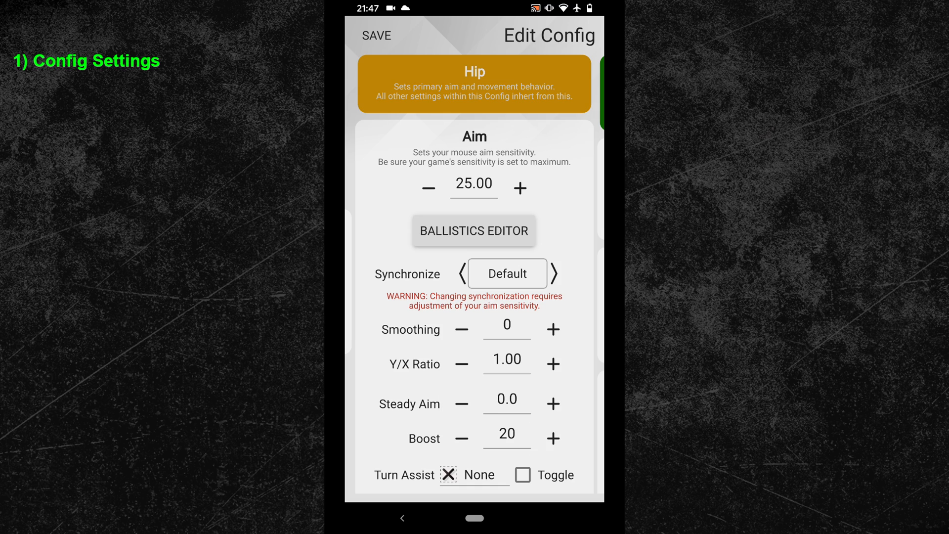
Step: Raise the Boost value and bring it back down to 0
{"action": "left_click", "coordinate": [553, 438]}
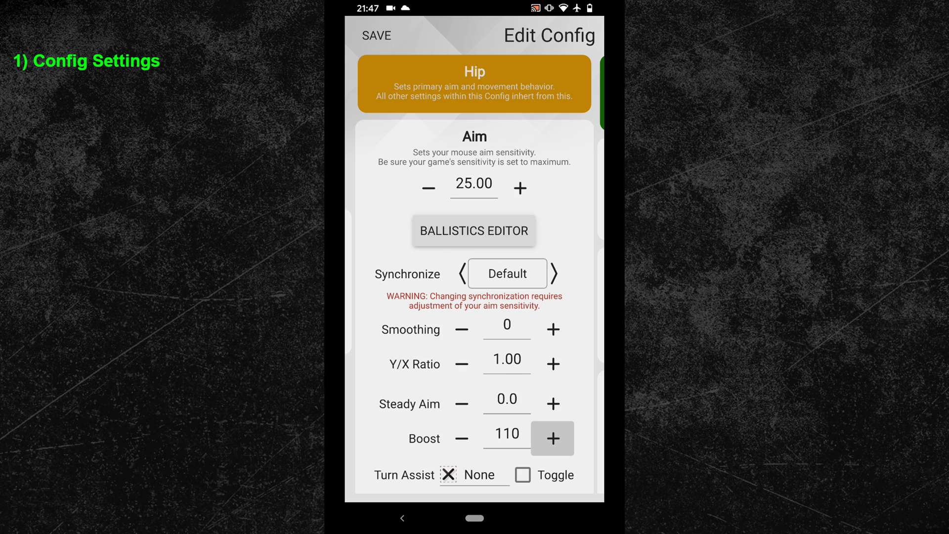
{"action": "left_click", "coordinate": [462, 438]}
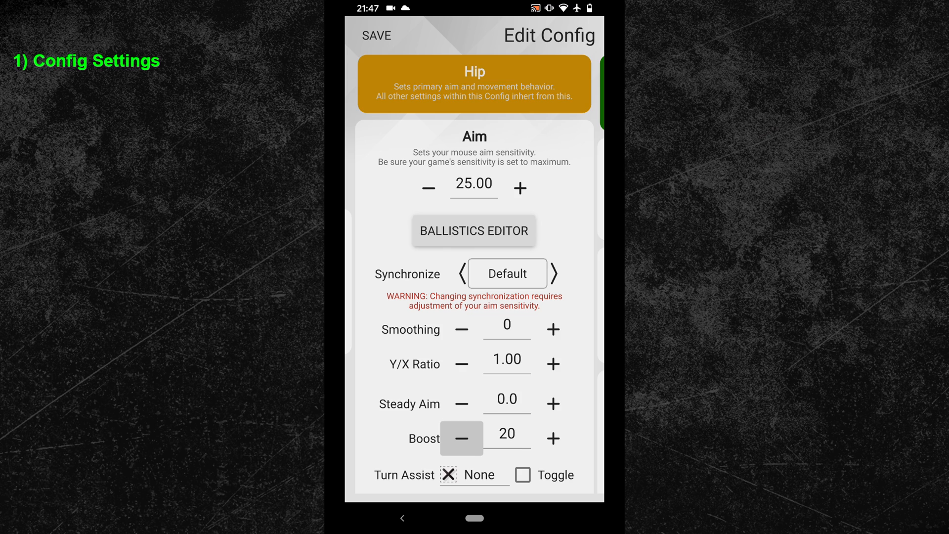
{"action": "left_click", "coordinate": [462, 439]}
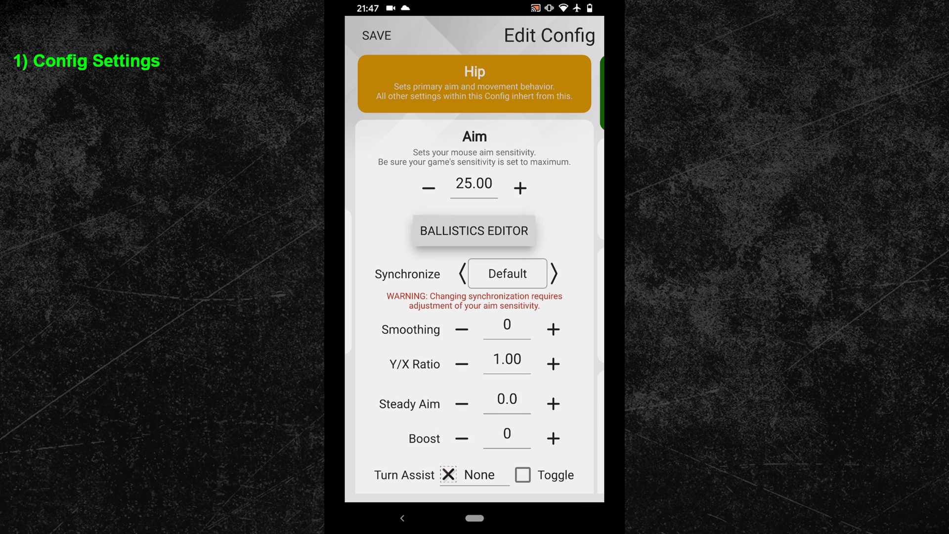
{"action": "left_click", "coordinate": [475, 231]}
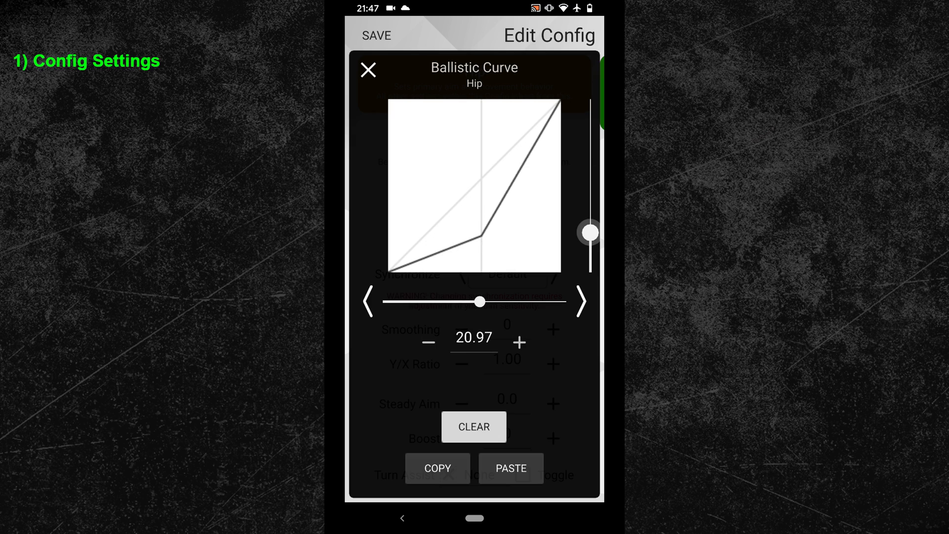
Step: Drag the Hip ballistic curve point to make the curve linear, then close the editor
{"action": "left_click_drag", "start_coordinate": [589, 232], "coordinate": [591, 183]}
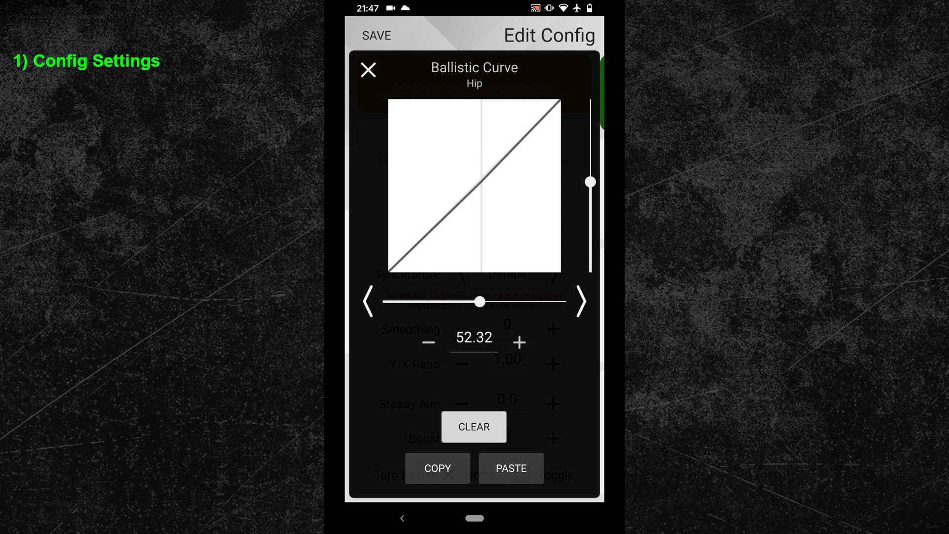
{"action": "left_click", "coordinate": [368, 68]}
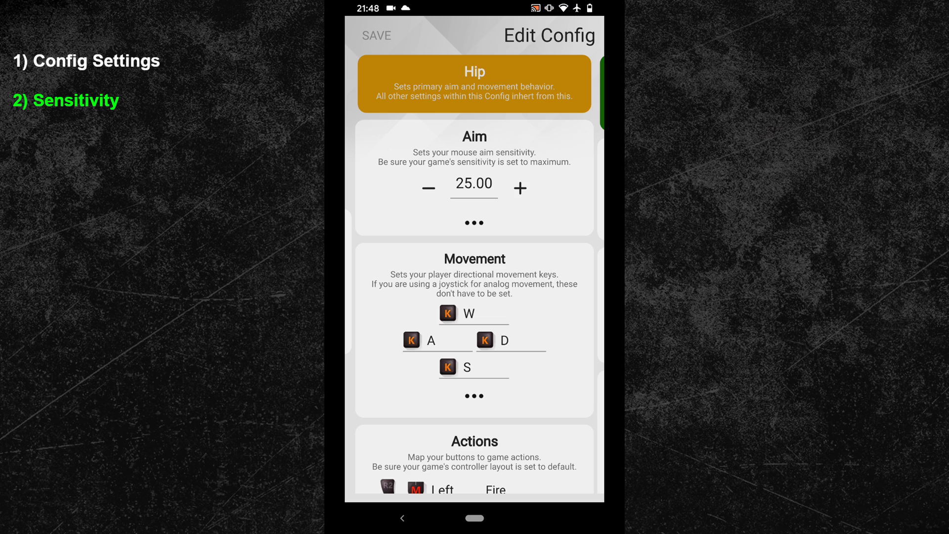
Step: Raise Hip aim sensitivity to 35.00, then lower it back to 26.00
{"action": "left_click", "coordinate": [520, 188]}
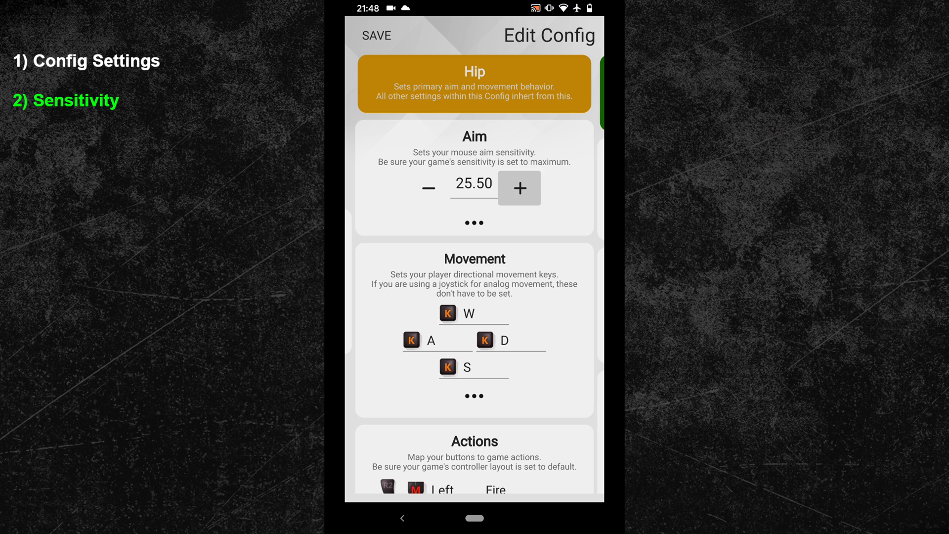
{"action": "left_click", "coordinate": [520, 188]}
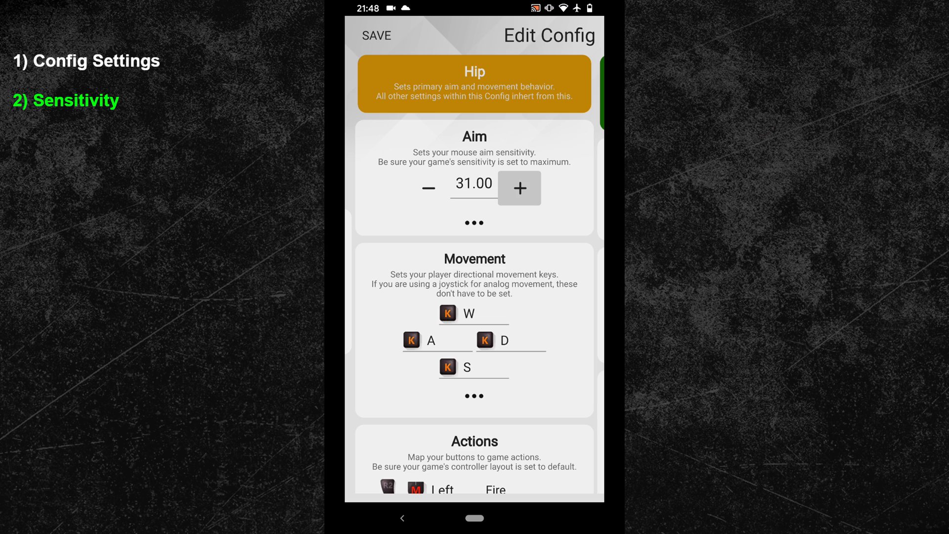
{"action": "left_click", "coordinate": [520, 188]}
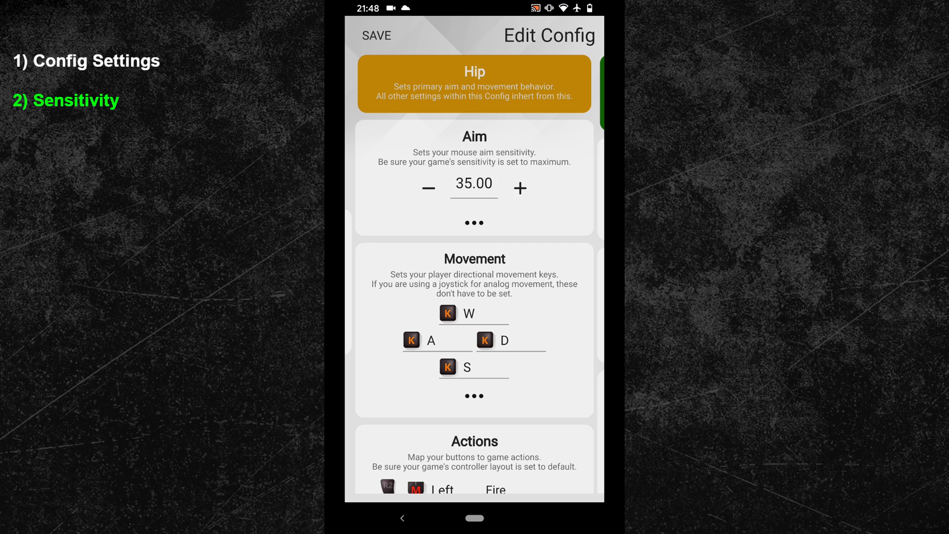
{"action": "left_click", "coordinate": [429, 188]}
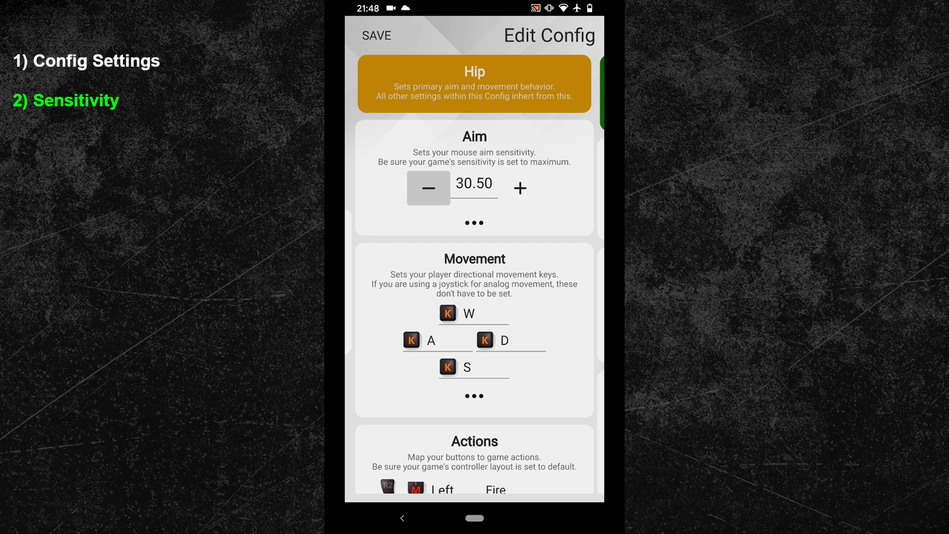
{"action": "left_click", "coordinate": [429, 188]}
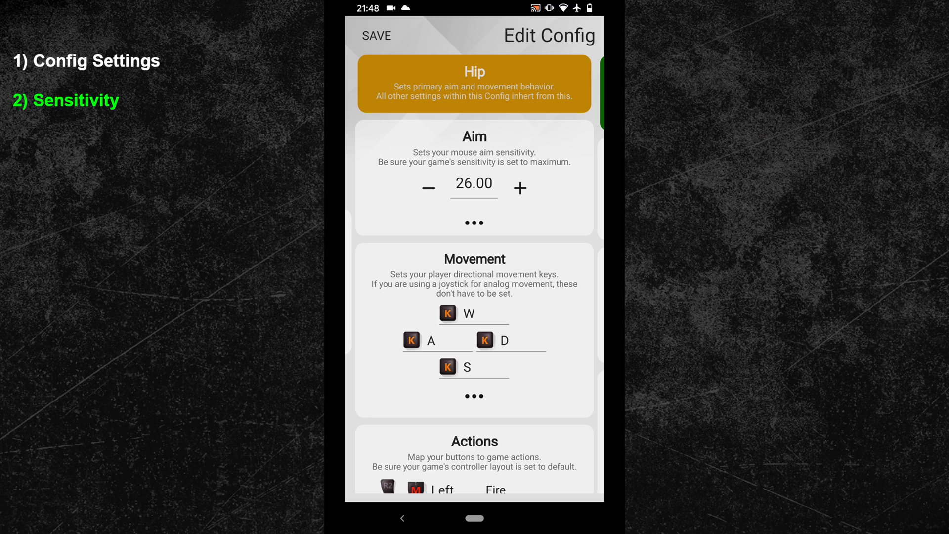
{"action": "left_click", "coordinate": [428, 188]}
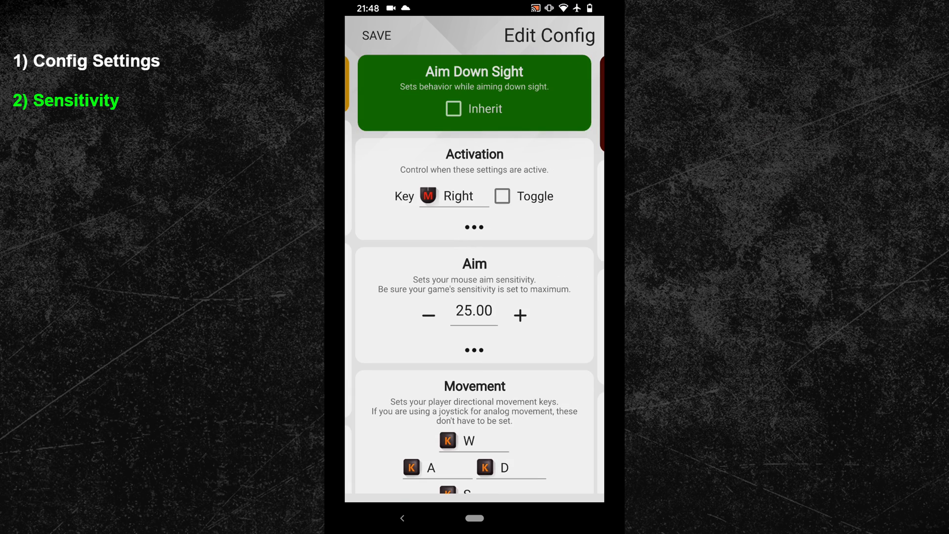
Step: Nudge the Aim Down Sight aim sensitivity up, then back down to about 26
{"action": "left_click", "coordinate": [520, 316]}
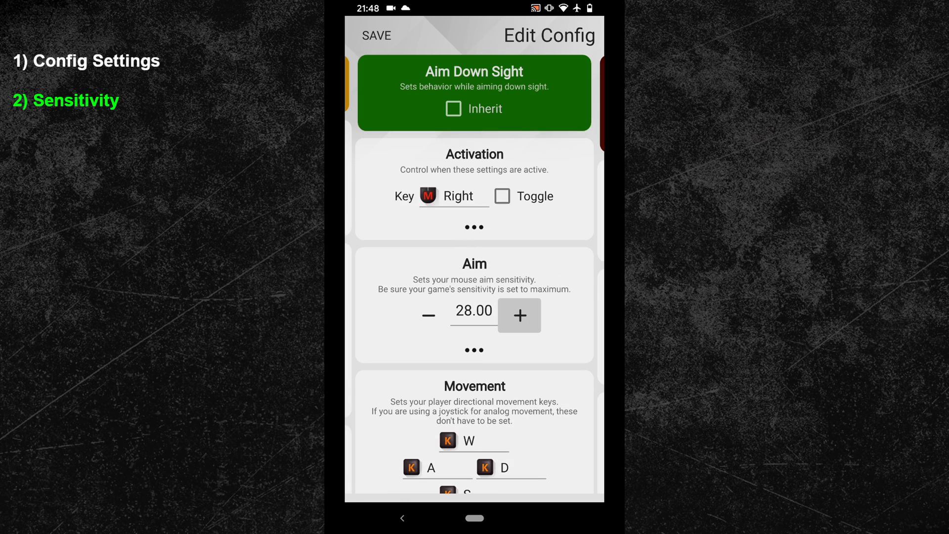
{"action": "left_click", "coordinate": [520, 316]}
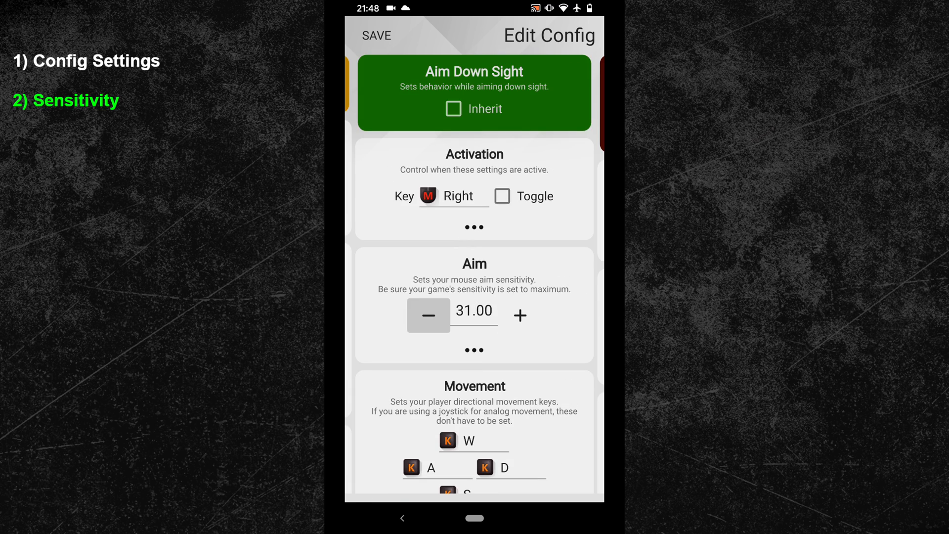
{"action": "left_click", "coordinate": [428, 315]}
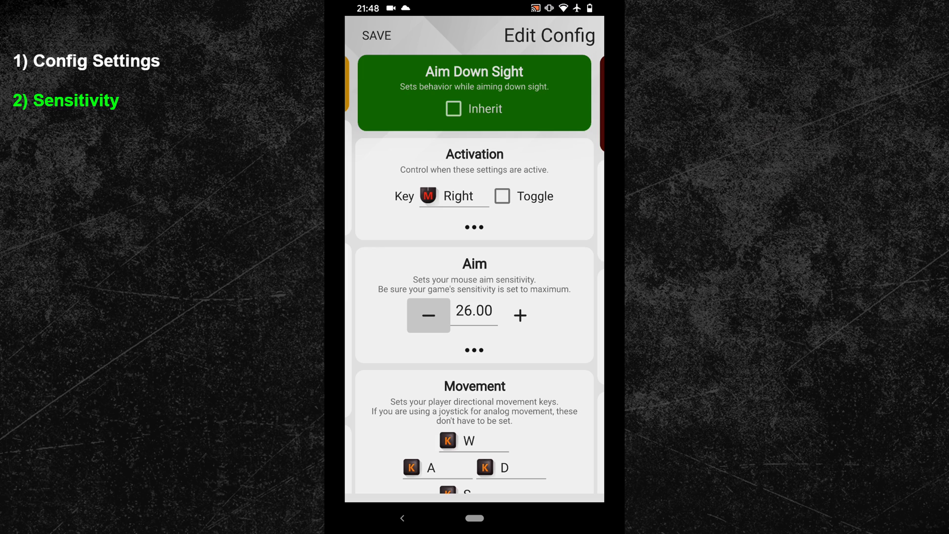
{"action": "left_click", "coordinate": [428, 316]}
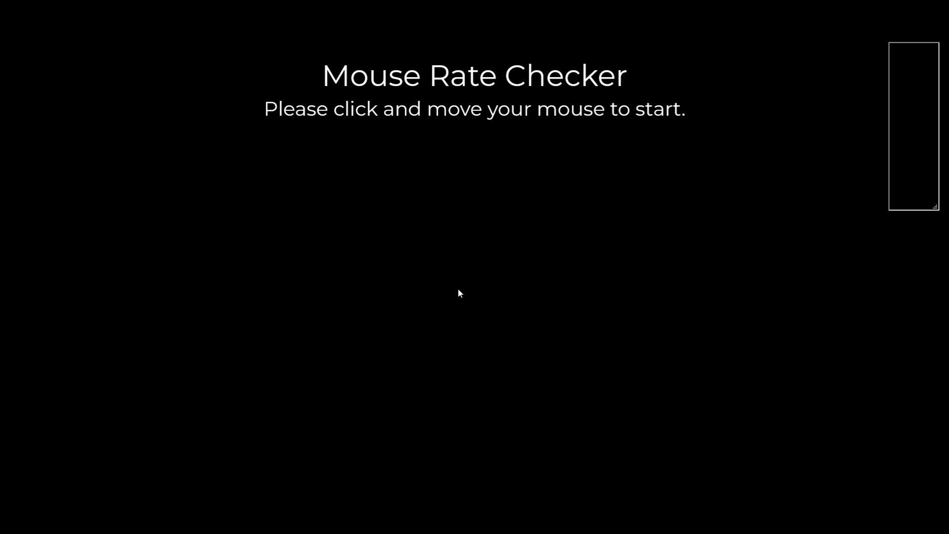
{"action": "mouse_move", "coordinate": [556, 154]}
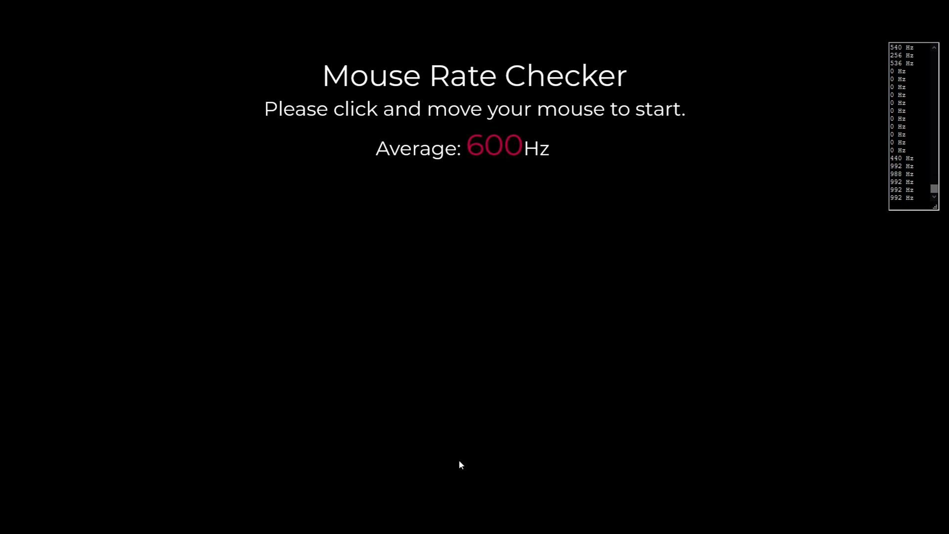
{"action": "mouse_move", "coordinate": [553, 298]}
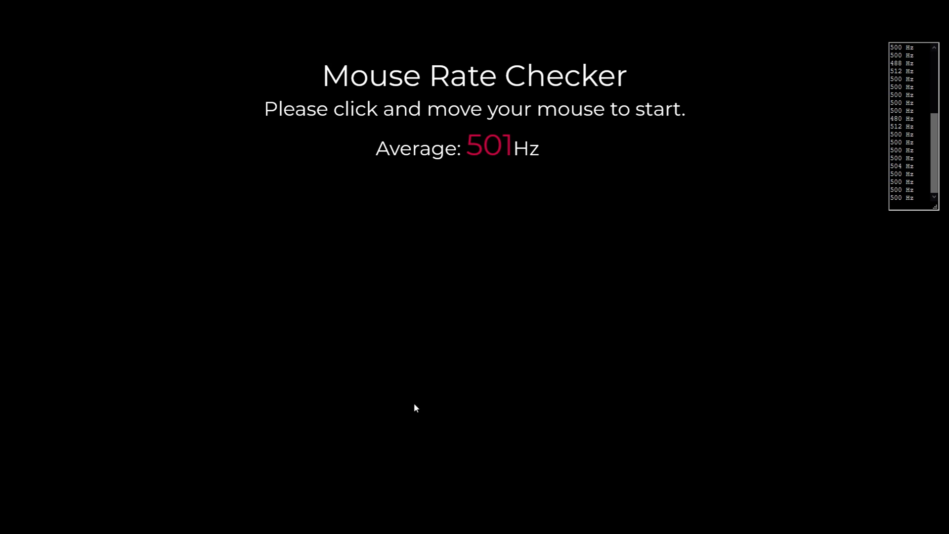
{"action": "mouse_move", "coordinate": [445, 334]}
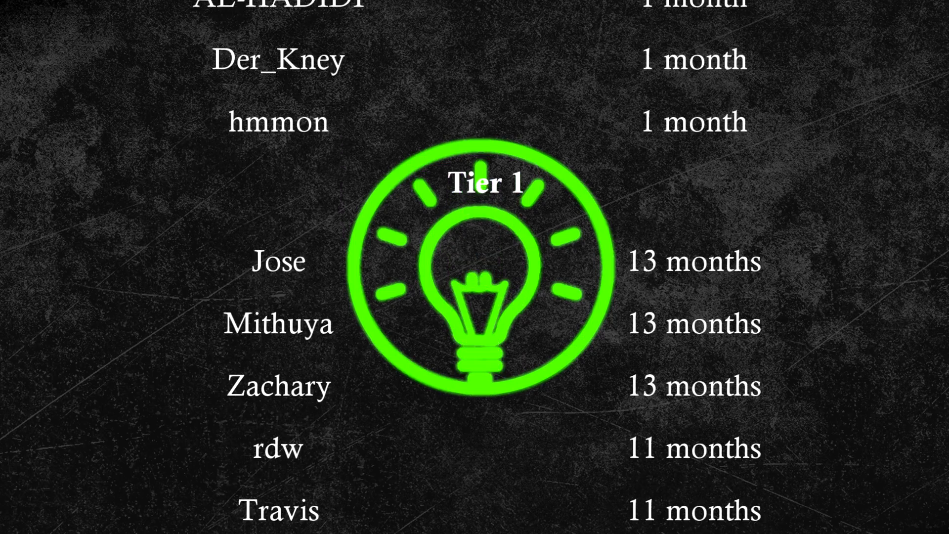
{"action": "scroll", "scroll_direction": "down", "scroll_amount": 3}
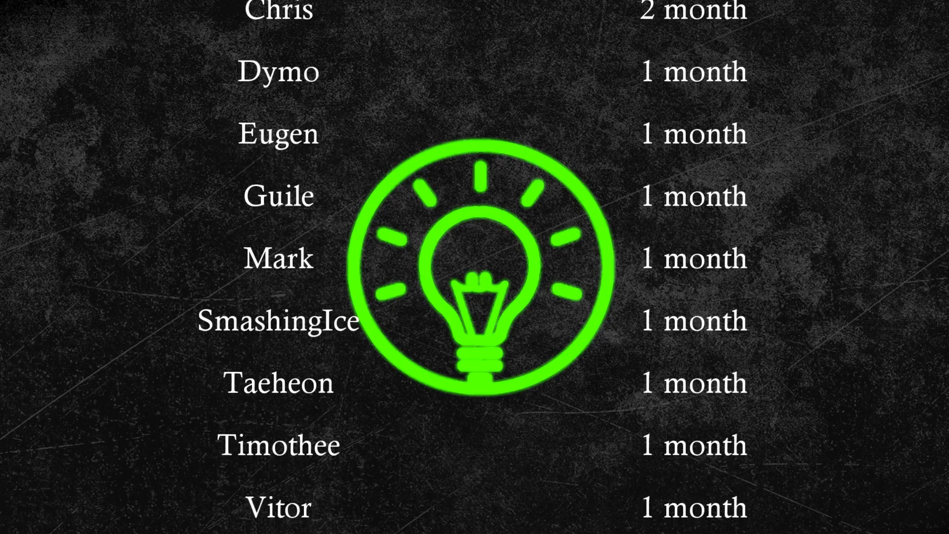